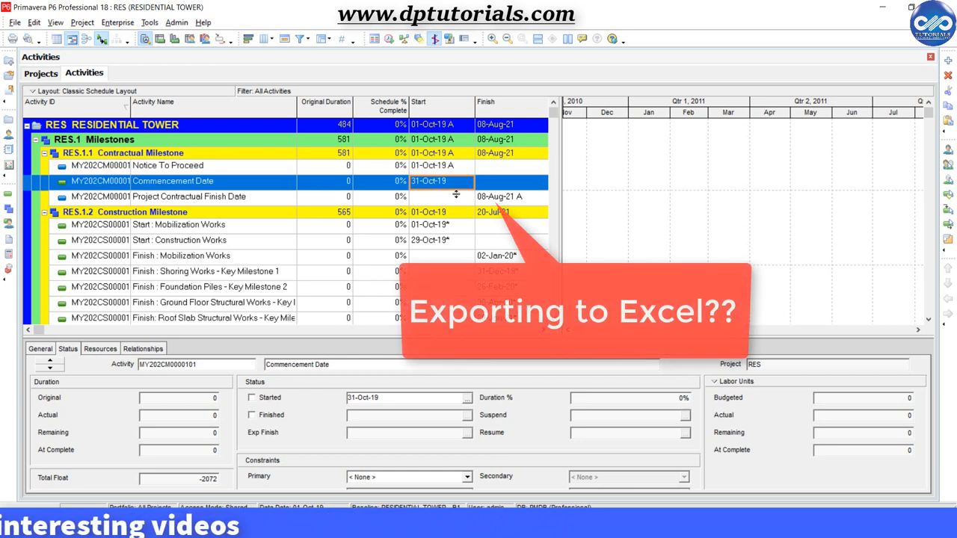
# Step: Select the first milestone activity row and right-click to copy the activities
pyautogui.click(168, 165)
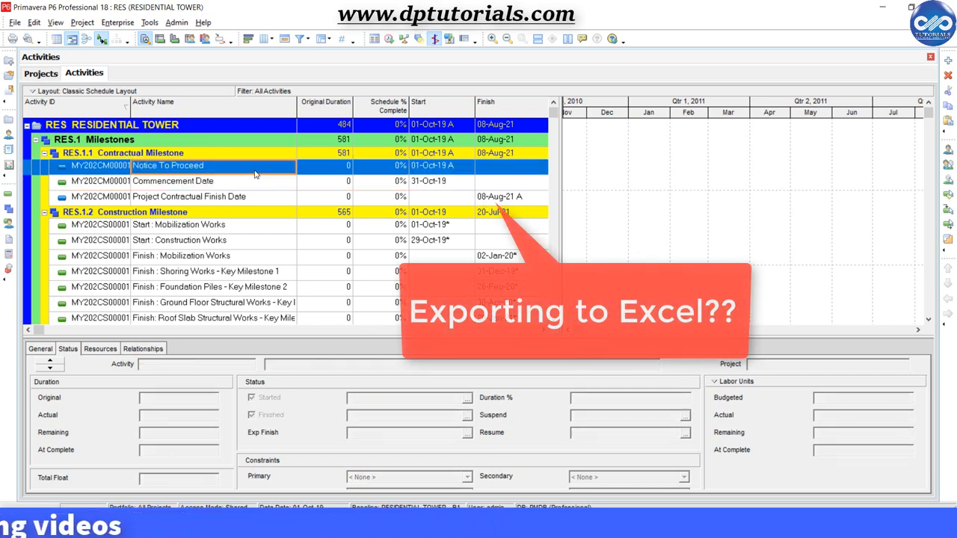
pyautogui.rightClick(167, 165)
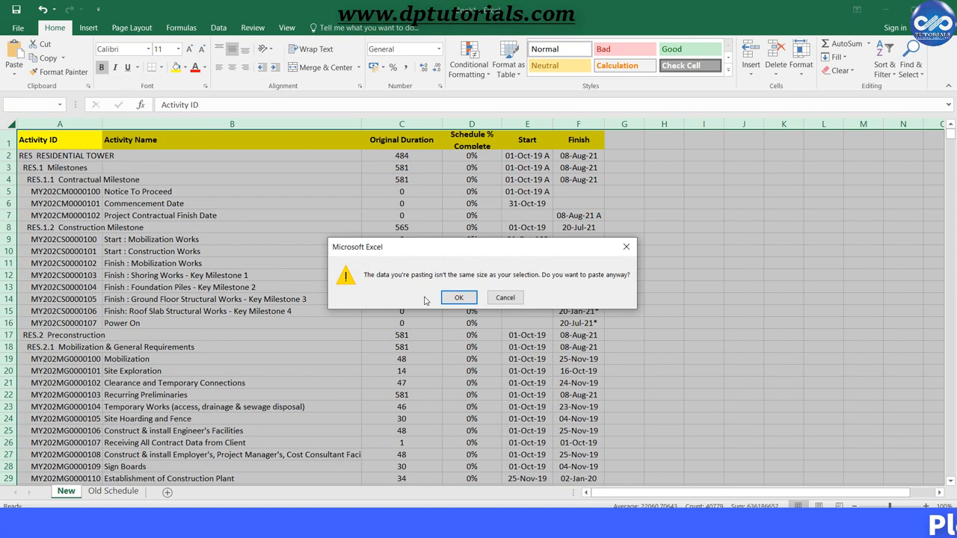
# Step: Paste the schedule into the New sheet despite the size warning, then select Old Schedule's baseline columns
pyautogui.click(459, 297)
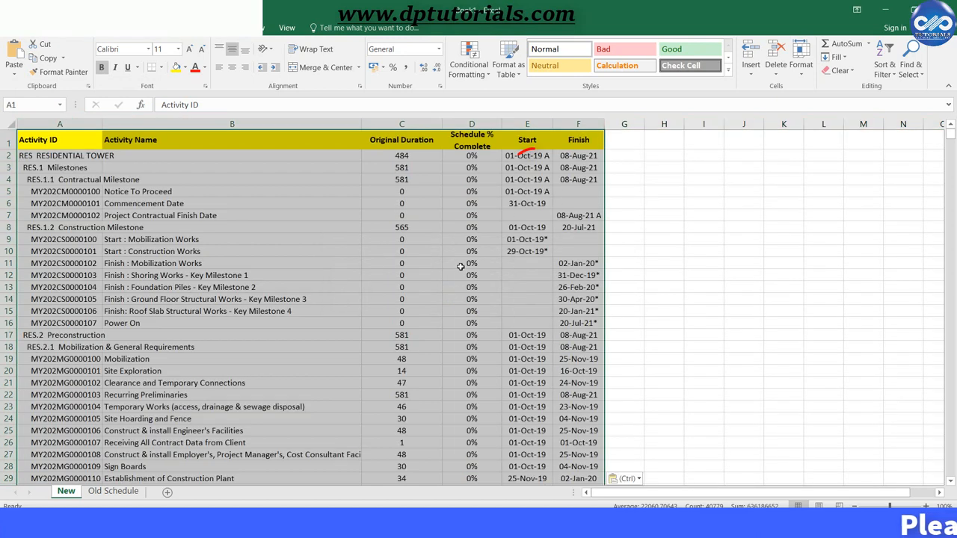
pyautogui.moveTo(527, 156); pyautogui.dragTo(527, 191)
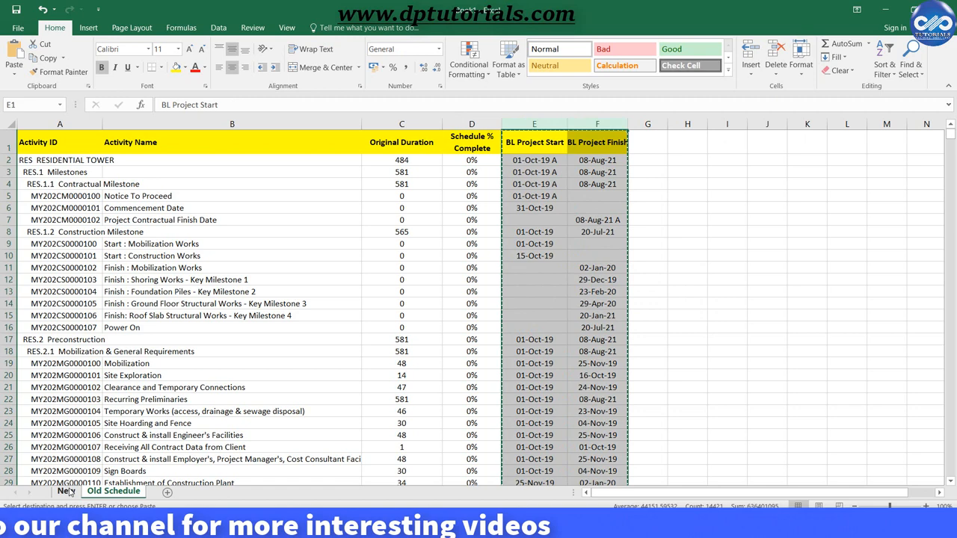
# Step: Insert the copied baseline start and finish columns on the New sheet, then open Find and Replace
pyautogui.rightClick(534, 142)
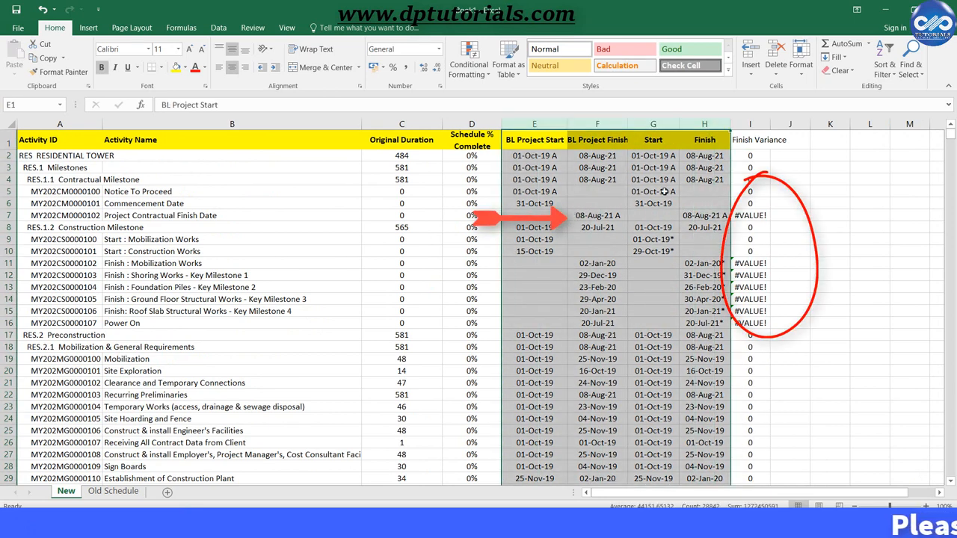
pyautogui.press('ctrl+h')
pyautogui.write('A')
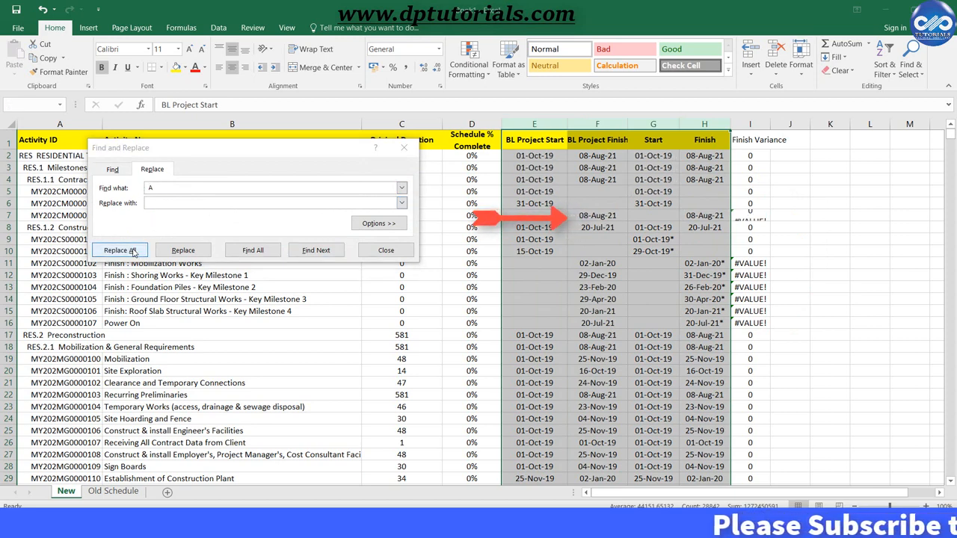
# Step: Replace all 'A' suffixes in the date columns with nothing
pyautogui.click(120, 249)
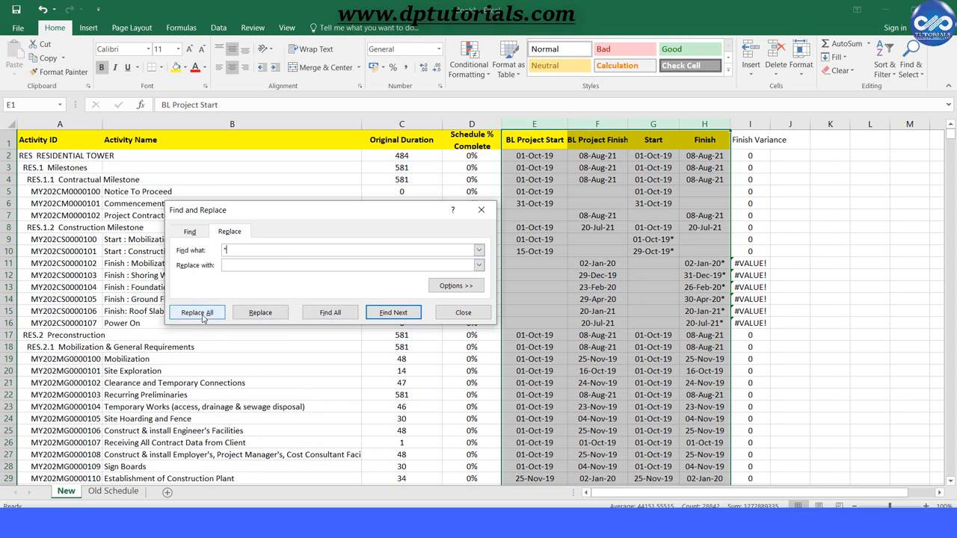
# Step: Replace all bare '*' characters and dismiss the replacement count message
pyautogui.click(197, 312)
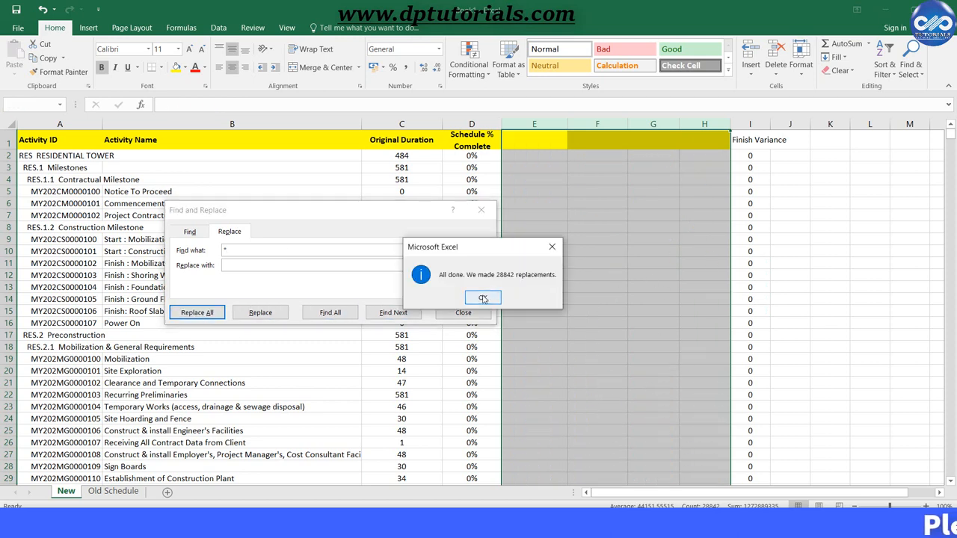
pyautogui.click(483, 297)
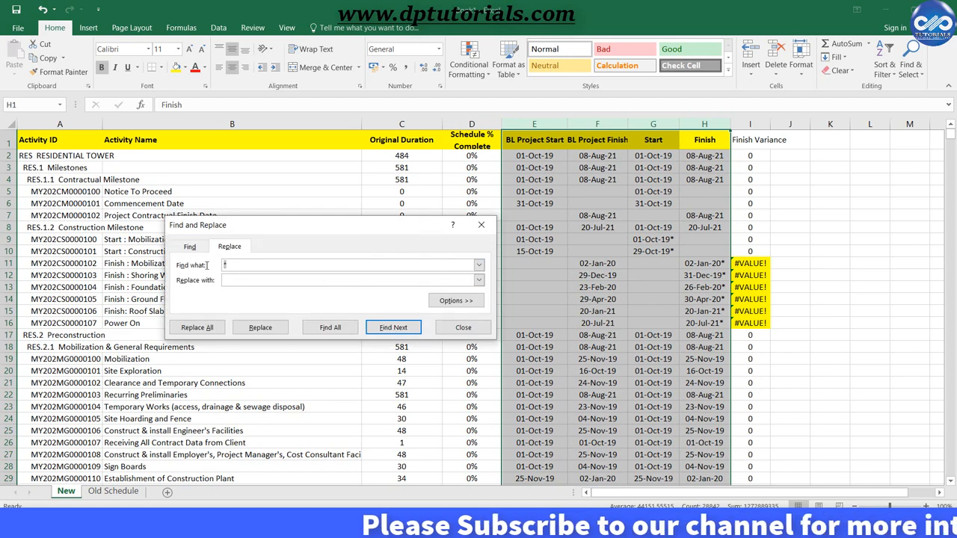
# Step: Replace the escaped '~*' in Find what with nothing, confirm, and close Find and Replace
pyautogui.write('-')
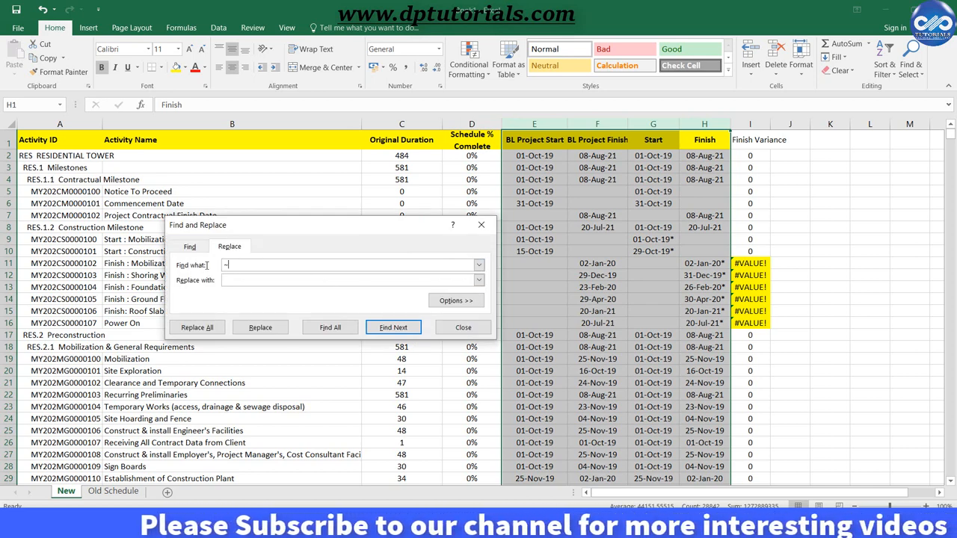
pyautogui.write('*~')
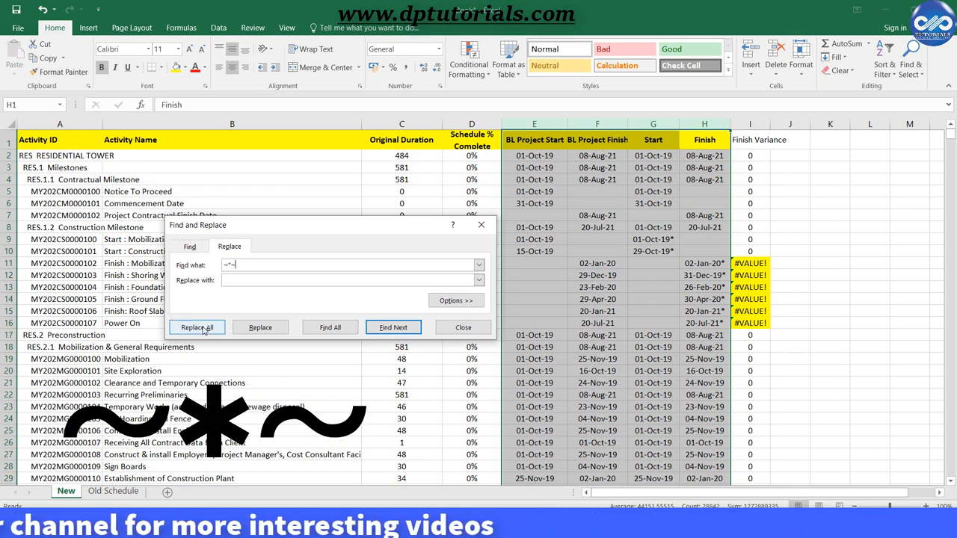
pyautogui.click(197, 328)
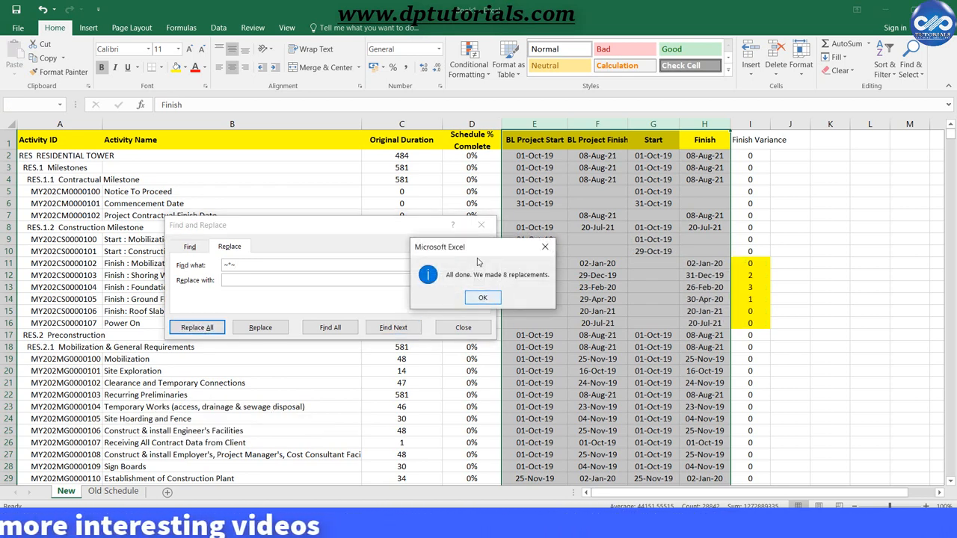
pyautogui.click(483, 297)
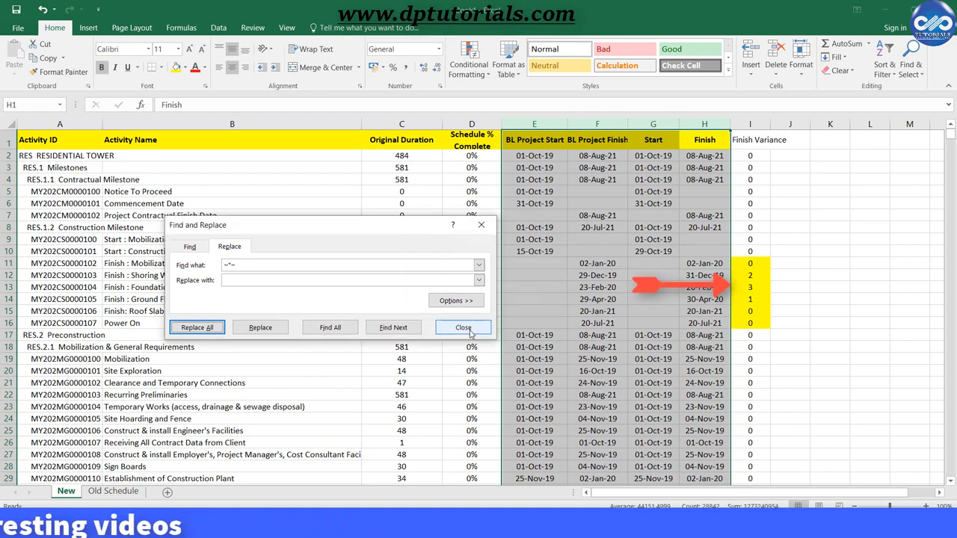
pyautogui.click(463, 328)
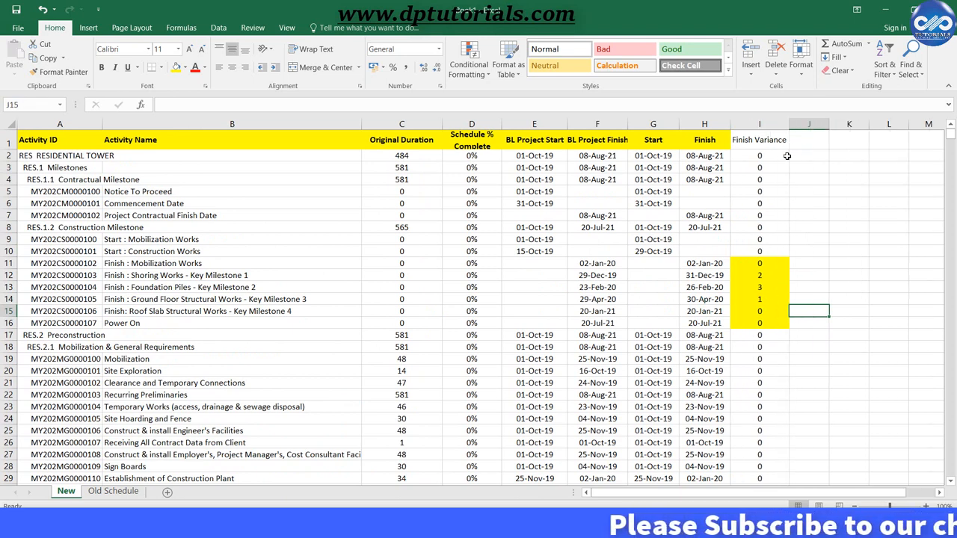
pyautogui.click(760, 264)
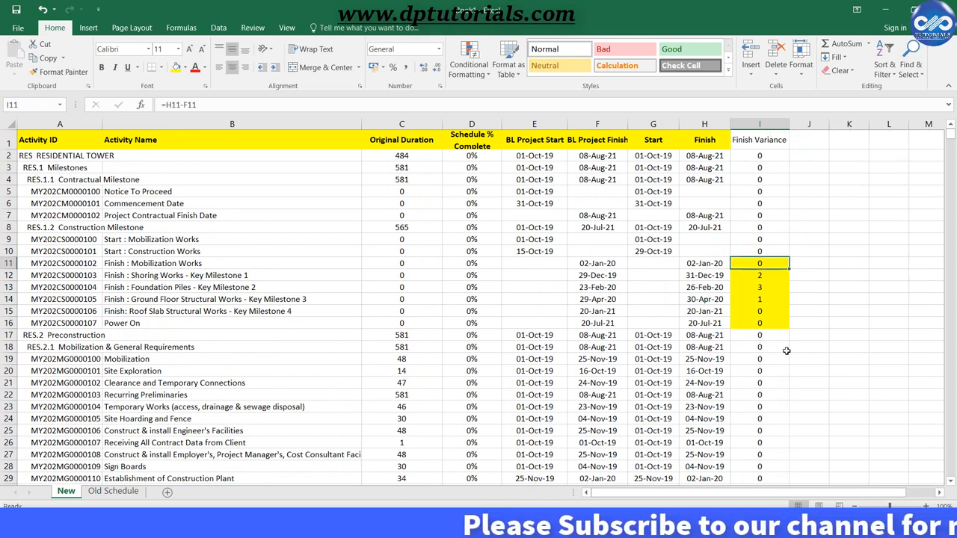
pyautogui.moveTo(804, 350)
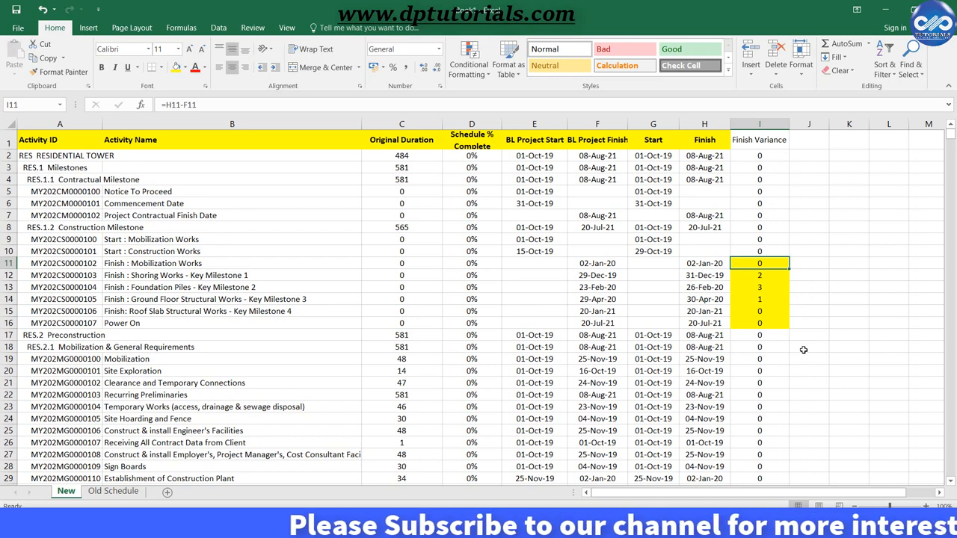